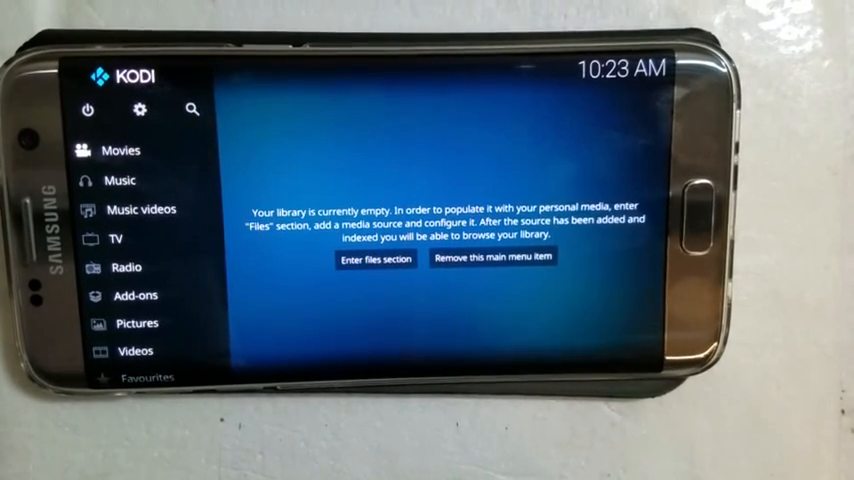
Step: Go from the empty home screen into Kodi's System settings overview
click(132, 296)
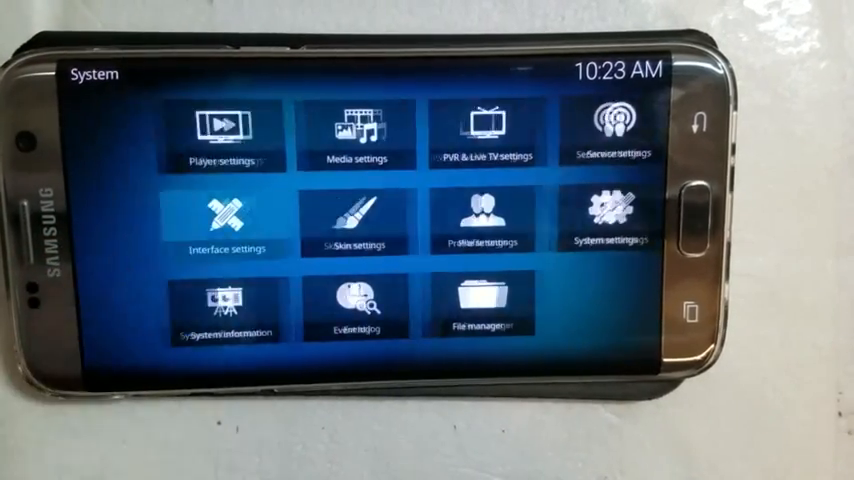
Step: Choose Estouchy from the available skins list under Interface settings
click(228, 220)
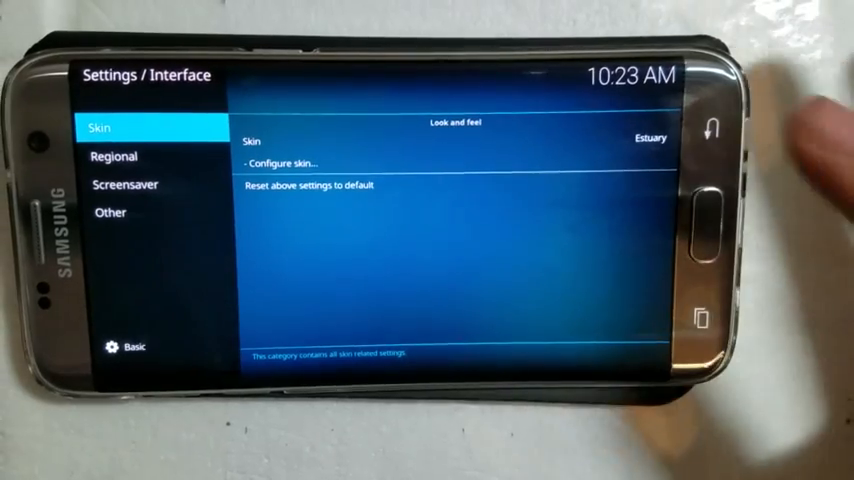
click(450, 140)
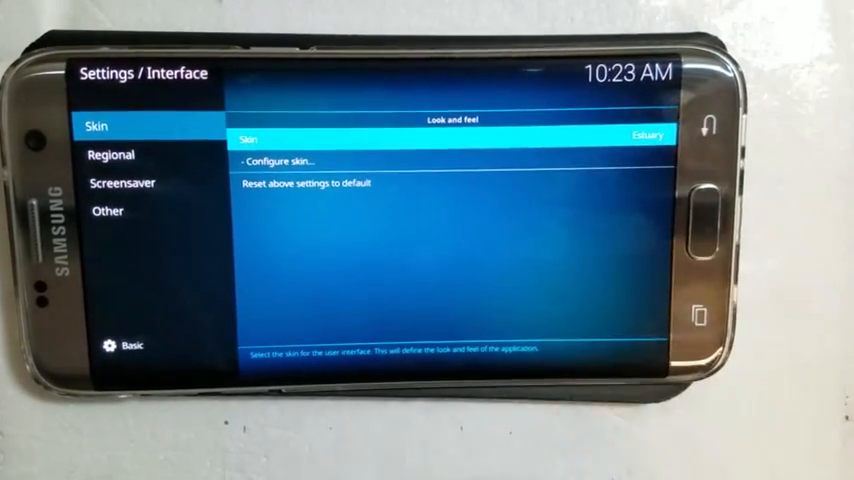
click(440, 136)
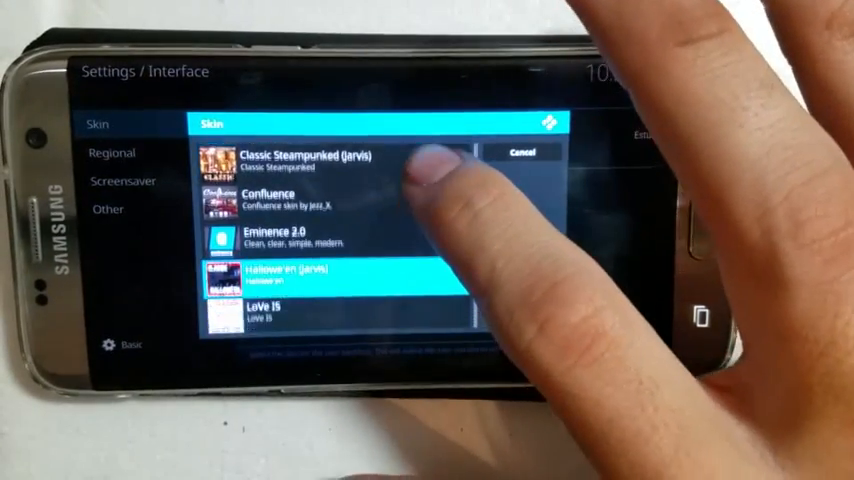
scroll(down, 3)
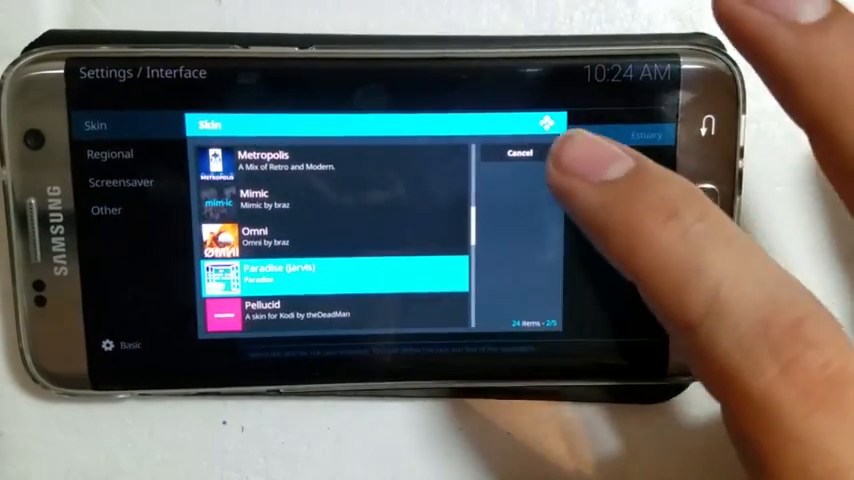
click(520, 152)
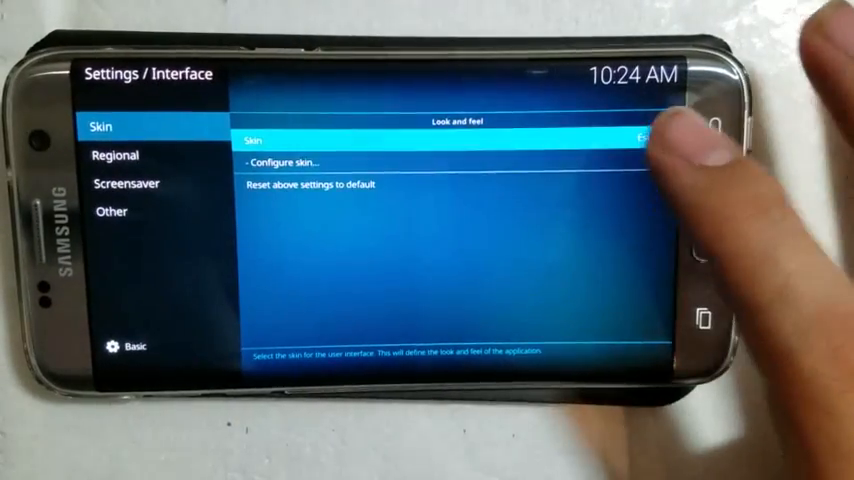
click(440, 138)
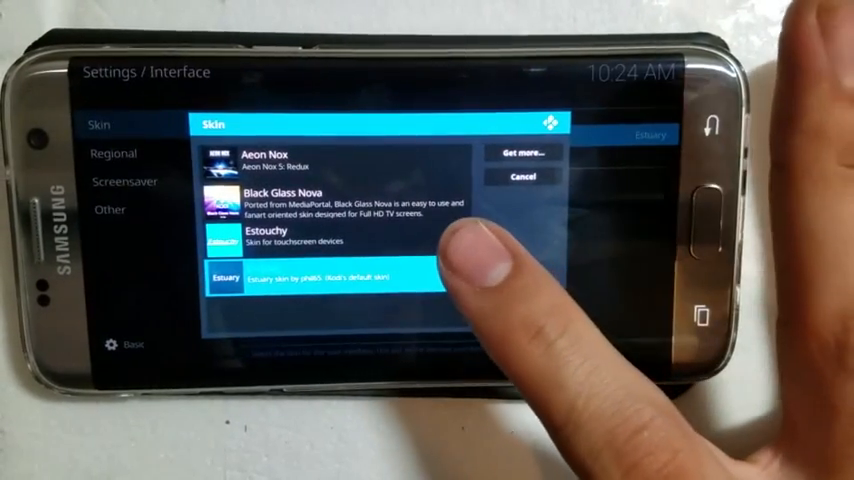
click(316, 276)
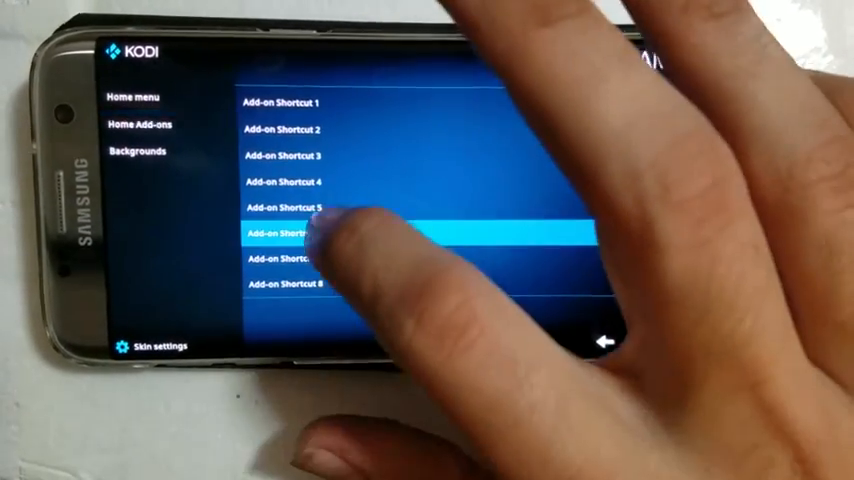
Step: Assign 1Channel to home Shortcut 1 and Exodus to Shortcut 2, then show recent apps
scroll(down, 3)
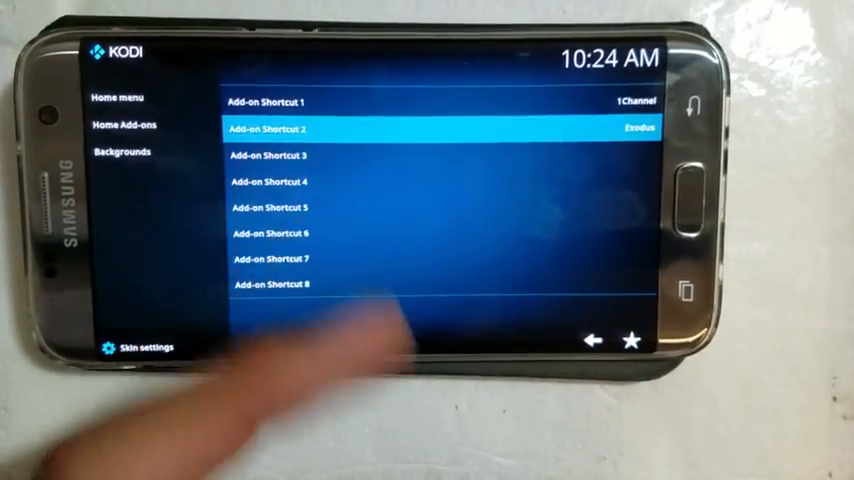
click(290, 130)
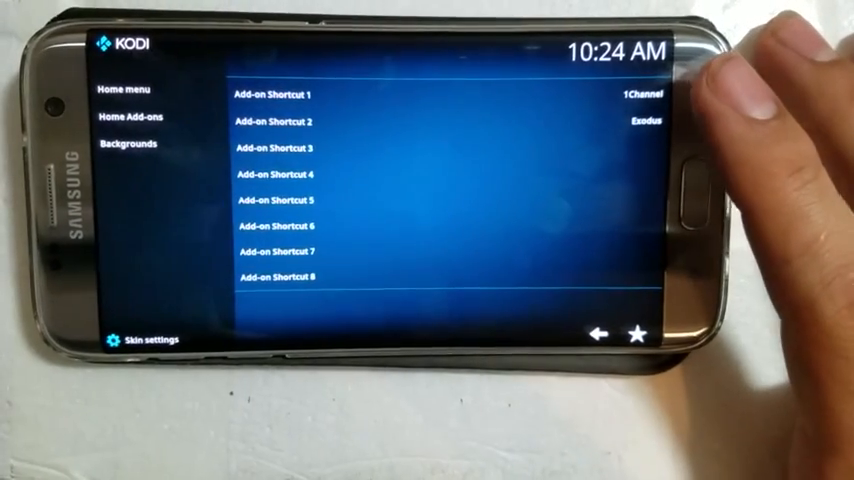
click(150, 340)
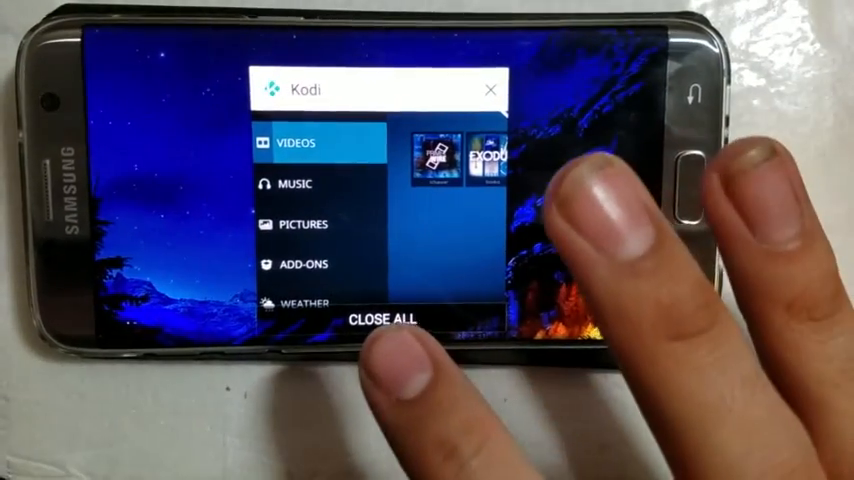
Step: Close all apps, relaunch Kodi showing the new shortcuts, and enter the settings overview
click(382, 320)
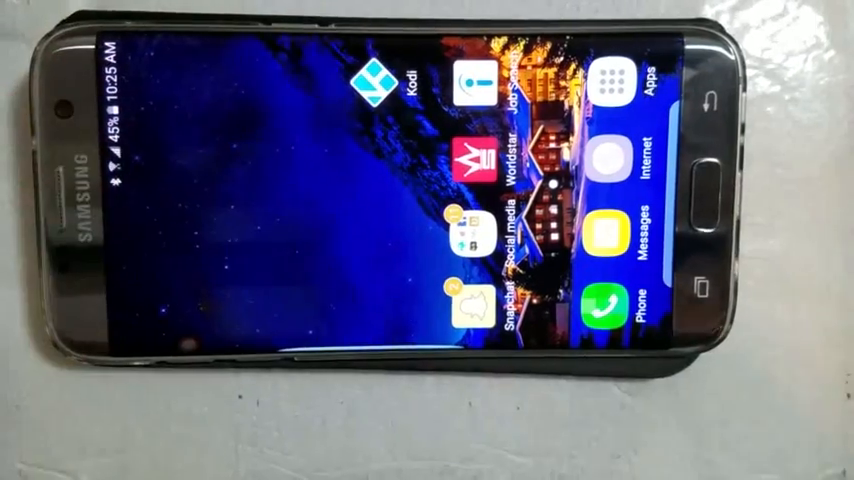
click(354, 78)
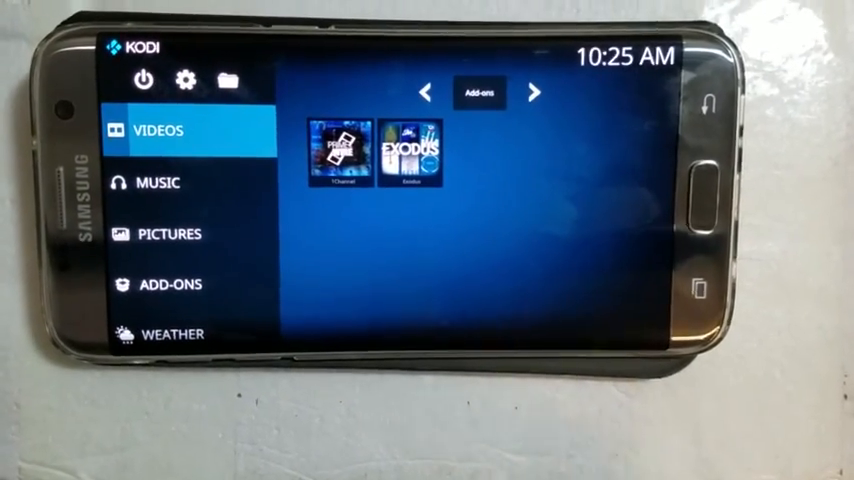
click(420, 148)
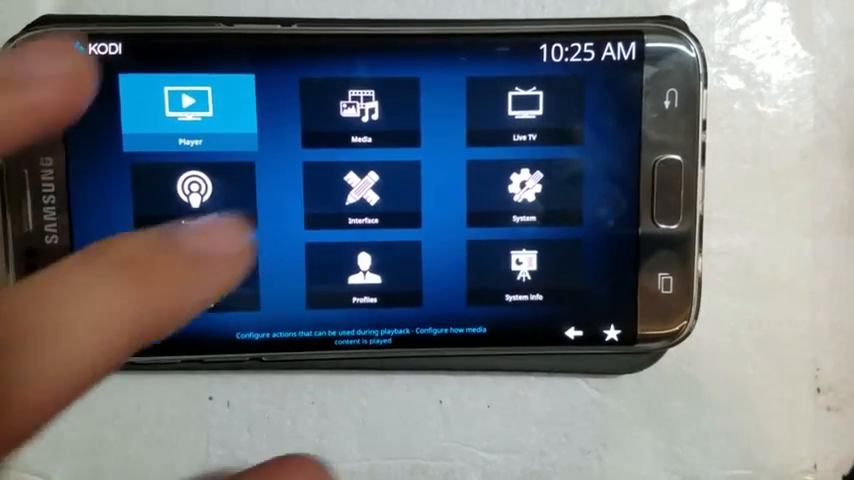
Step: Show the Backgrounds page of the Estouchy skin settings
click(362, 190)
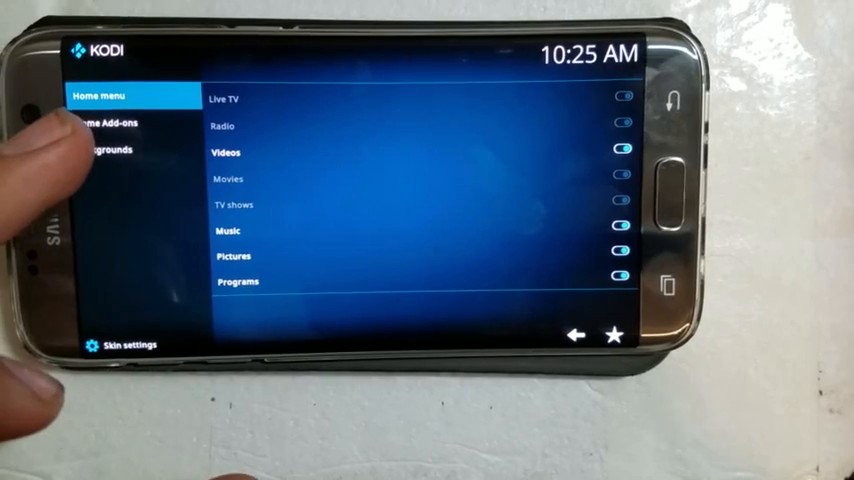
click(88, 148)
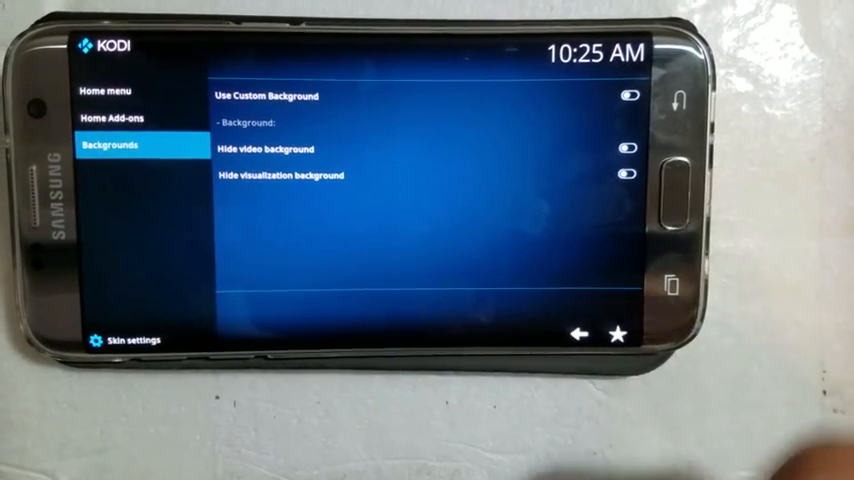